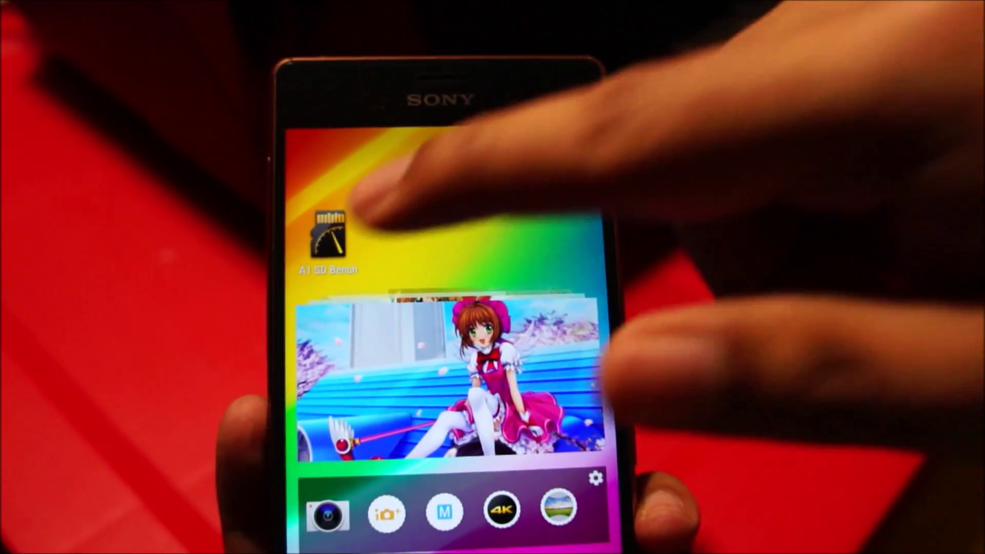
- Launch A1 SD Bench from the home screen to view the earlier 42.35/21.46 MB/s SD card result
click(327, 236)
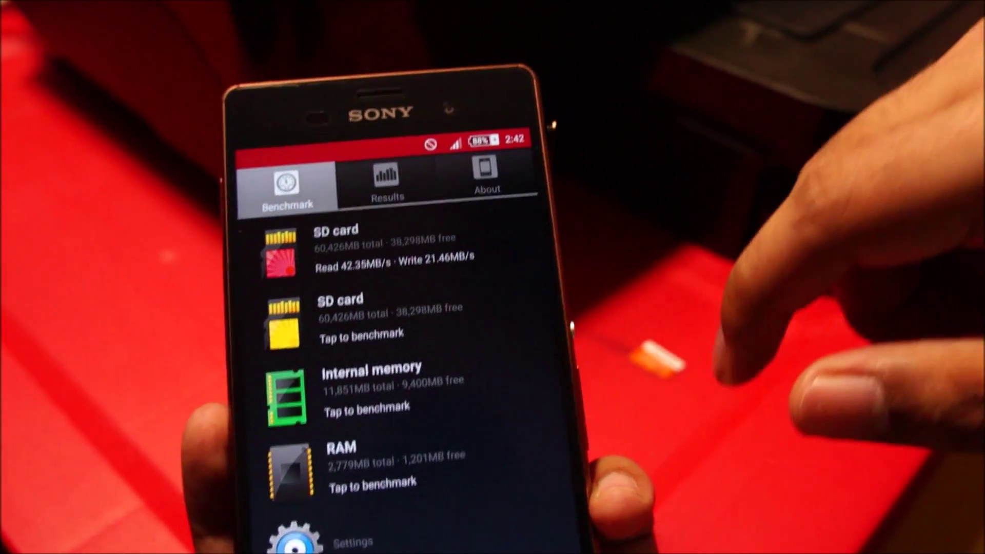